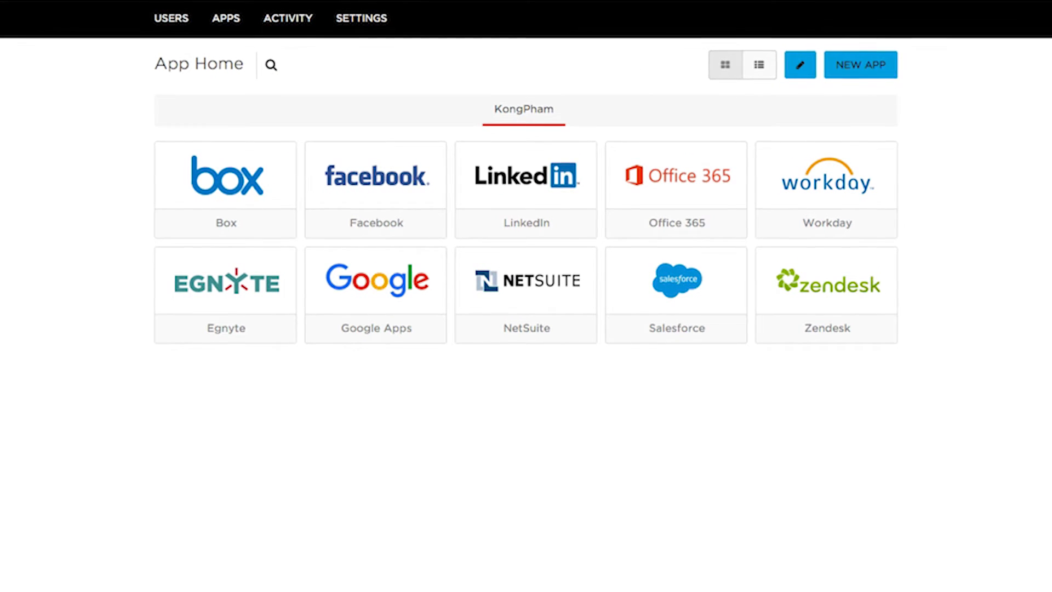
Open the Admin Prov user from All Users and scroll to Directory Details showing Distinguished Name and MemberOf.
click(171, 16)
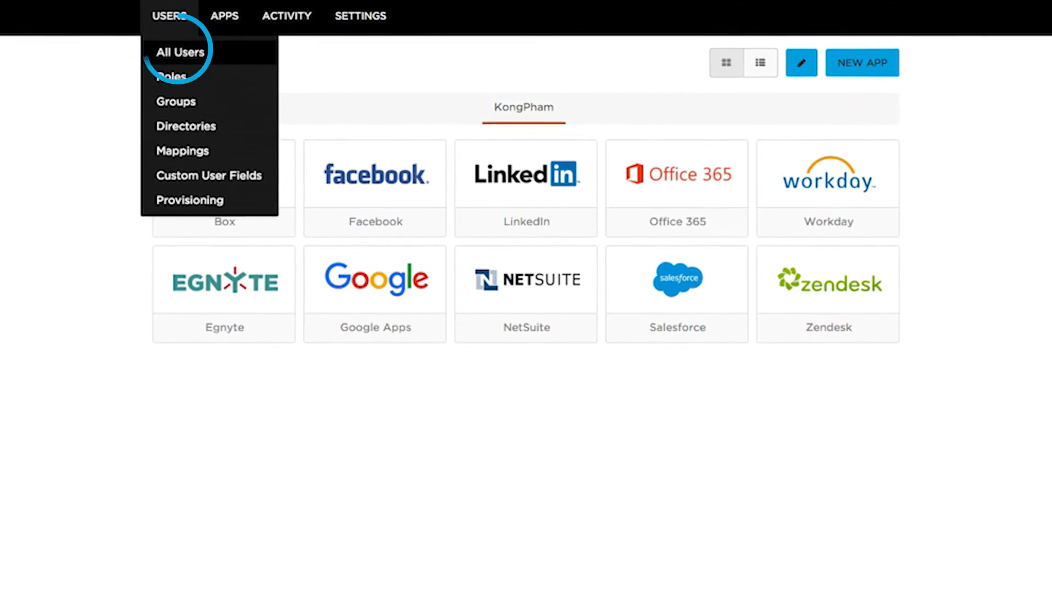
click(178, 51)
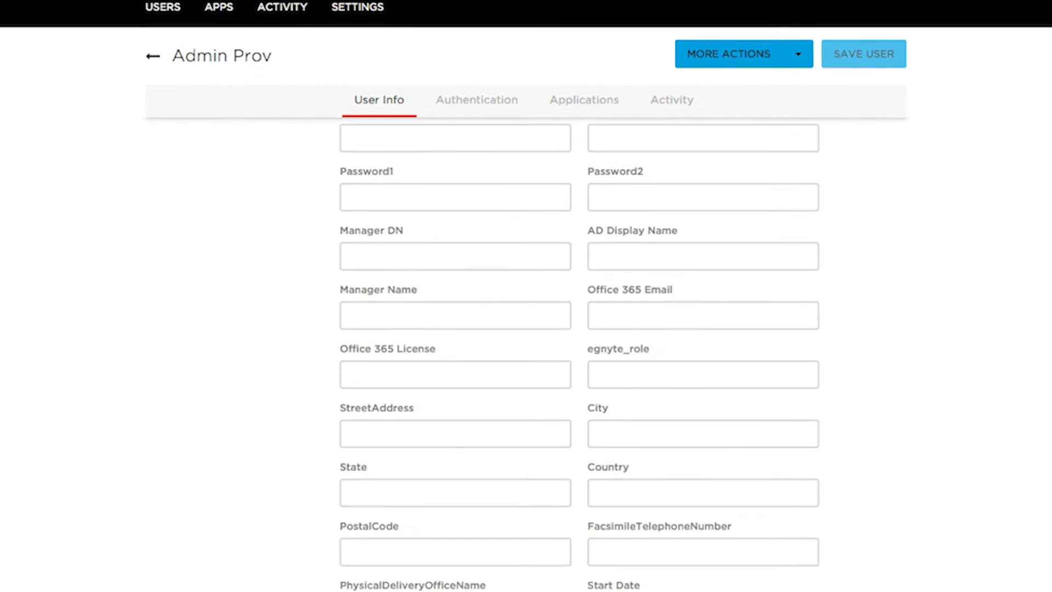
scroll(down, 3)
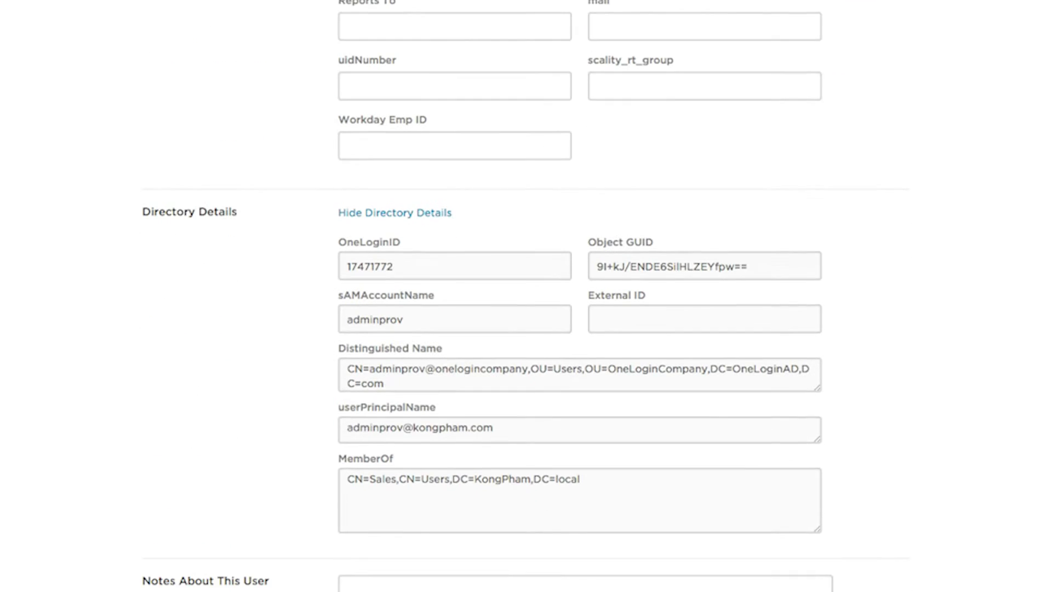
scroll(down, 3)
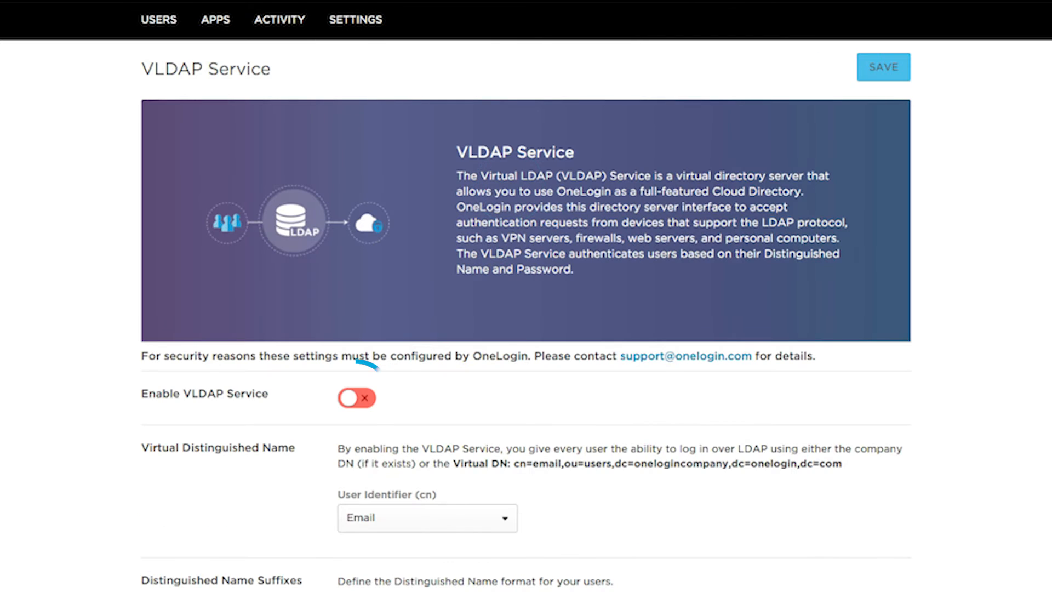
Turn on the Enable VLDAP Service toggle.
click(356, 398)
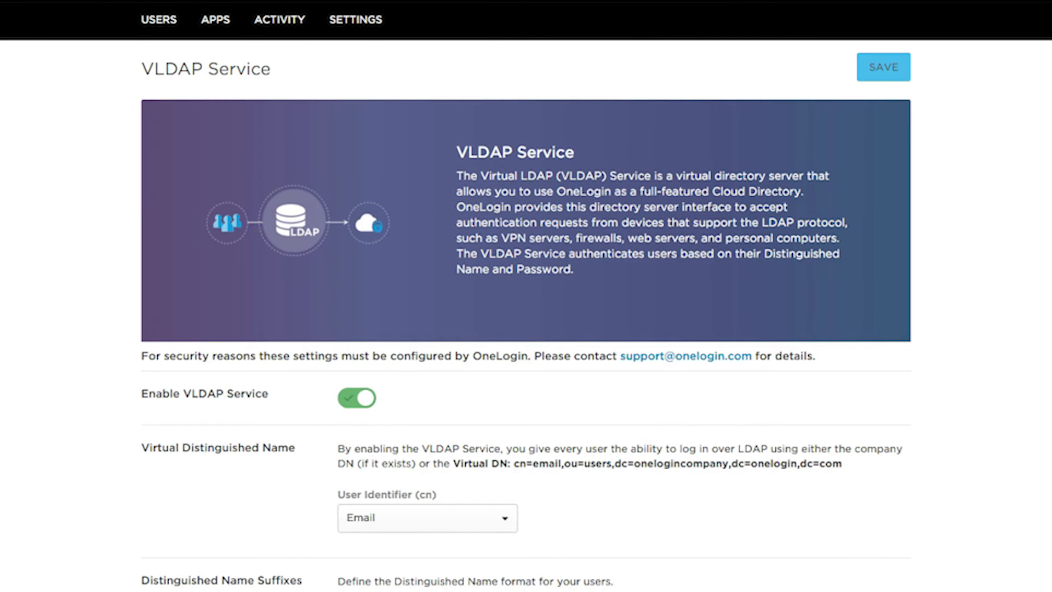
click(279, 20)
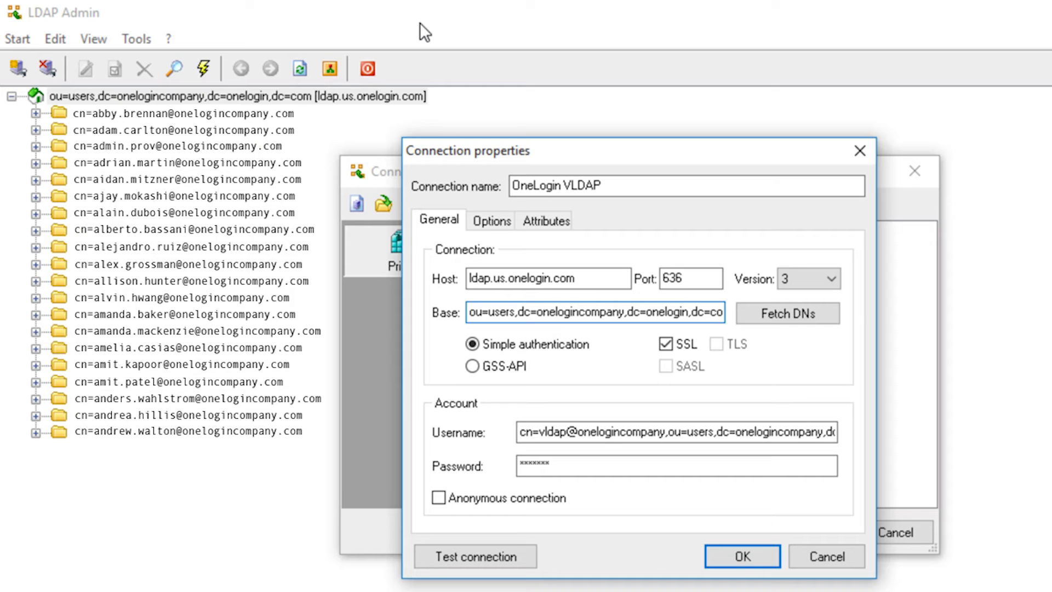
mouse_move(559, 34)
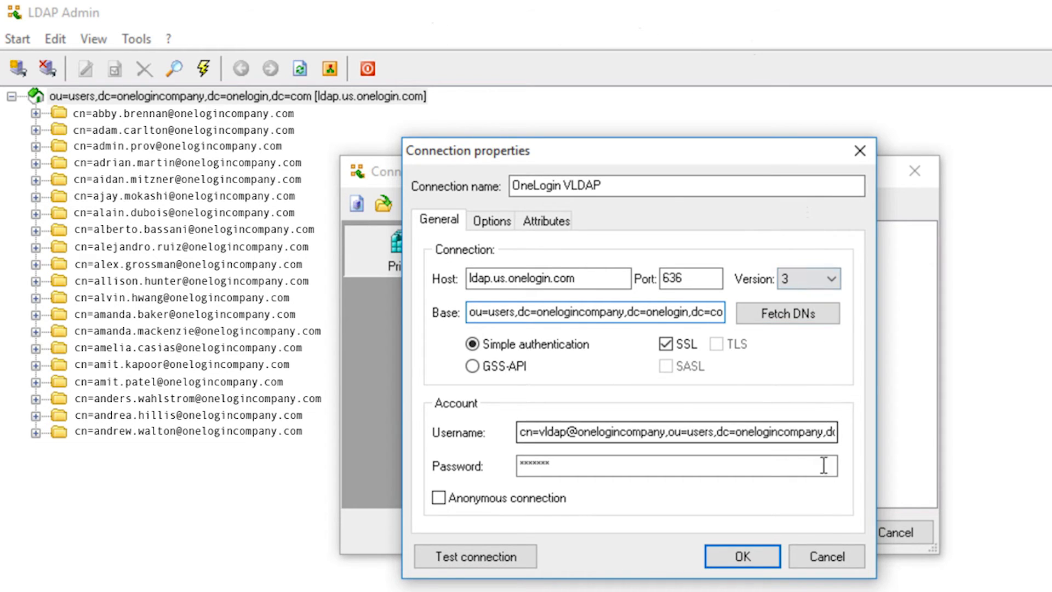
Close the OneLogin VLDAP connection properties and cancel the Connections window.
click(742, 556)
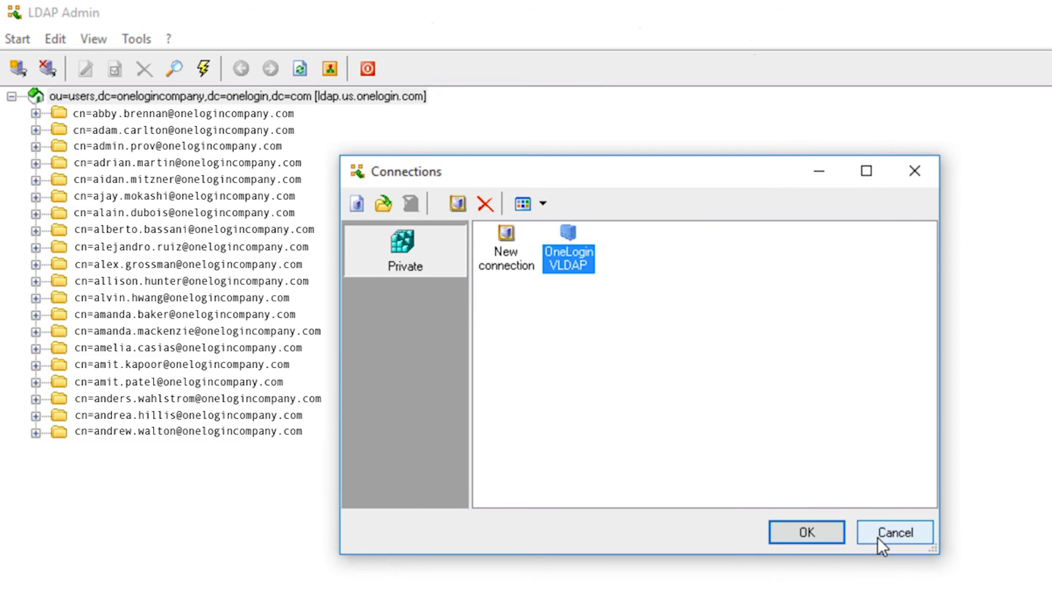
click(894, 531)
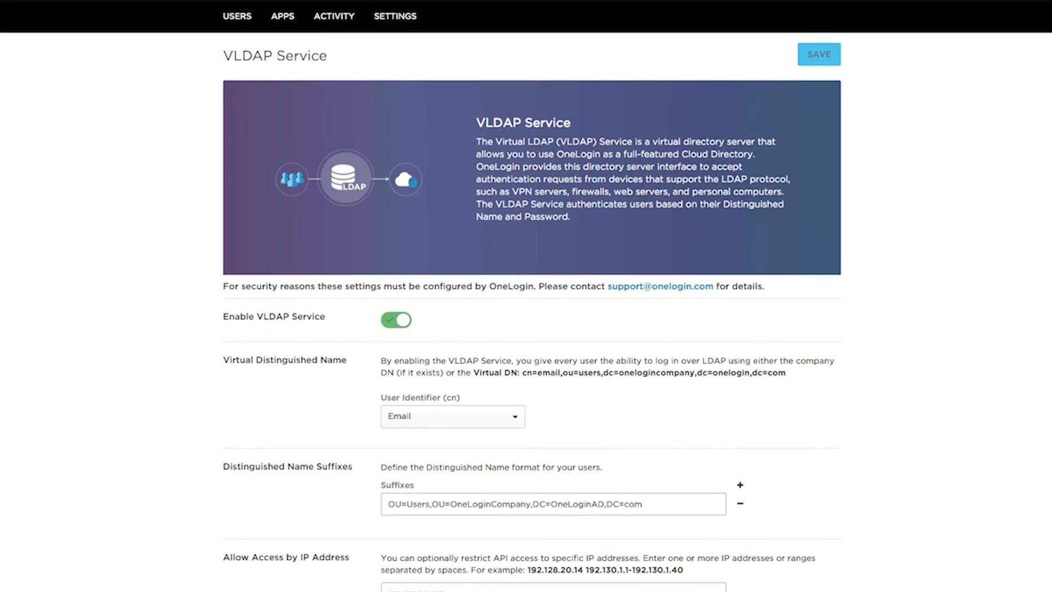
Review the enabled toggle and the OU=Users,OU=OneLoginCompany,DC=OneLoginAD,DC=com suffix.
click(451, 416)
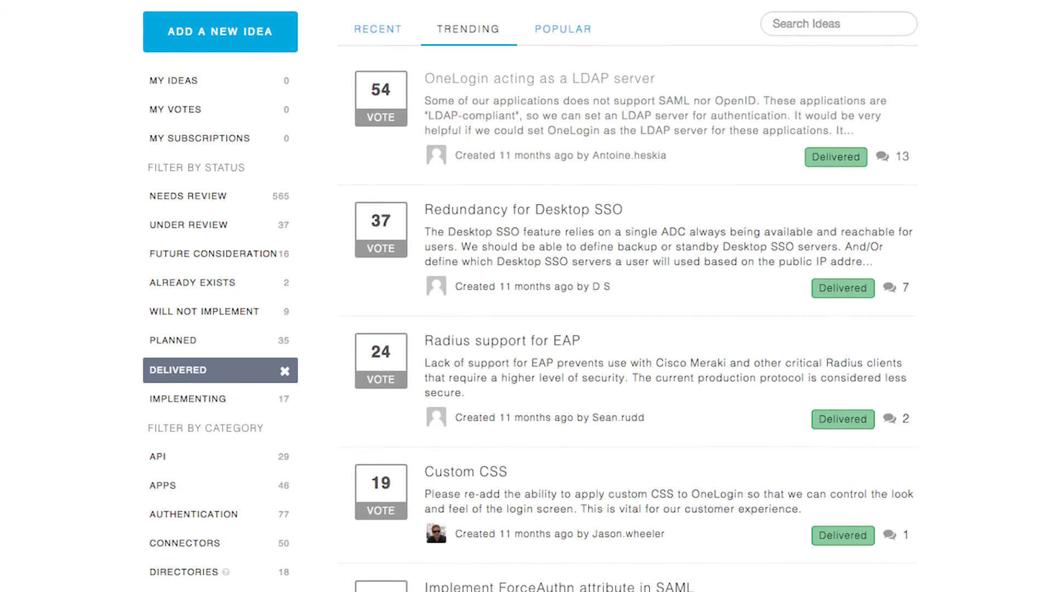
Filter the ideas forum by Delivered, showing the LDAP server idea first.
click(836, 157)
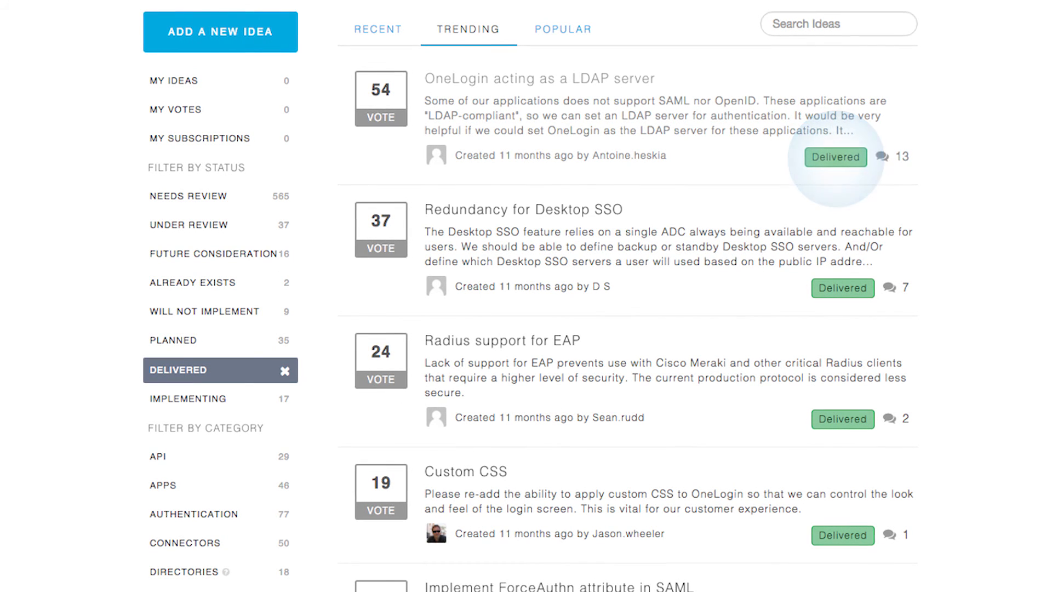